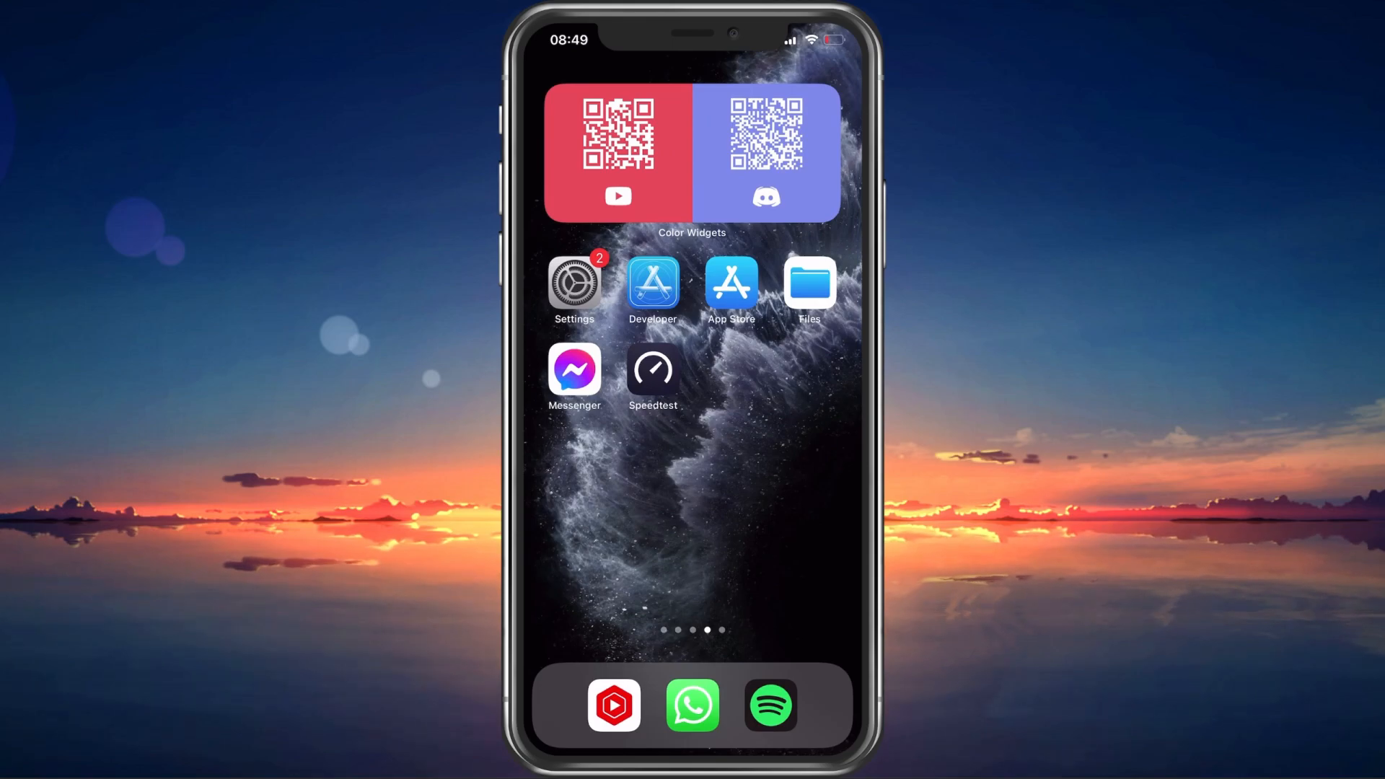
# - Launch Speedtest and start a network speed test with GO
pyautogui.click(652, 370)
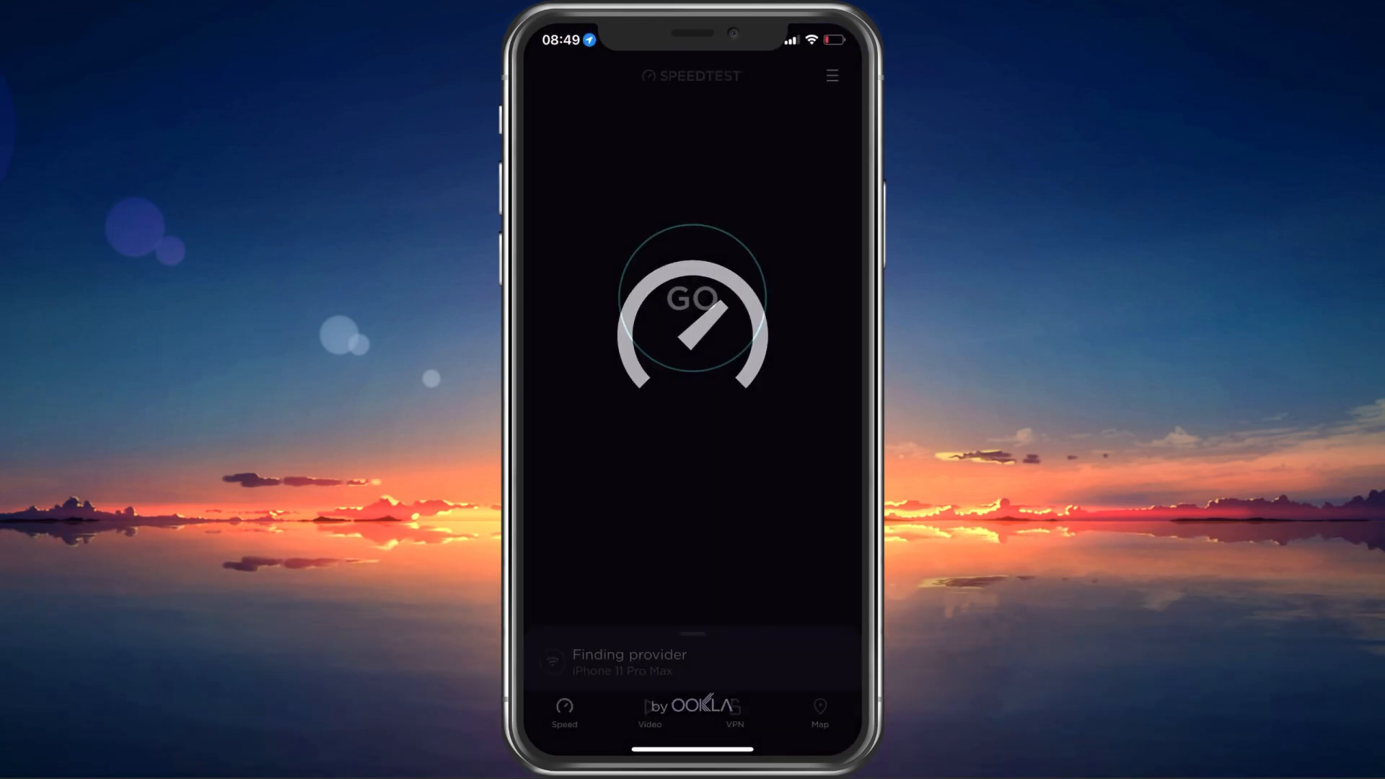
pyautogui.click(691, 297)
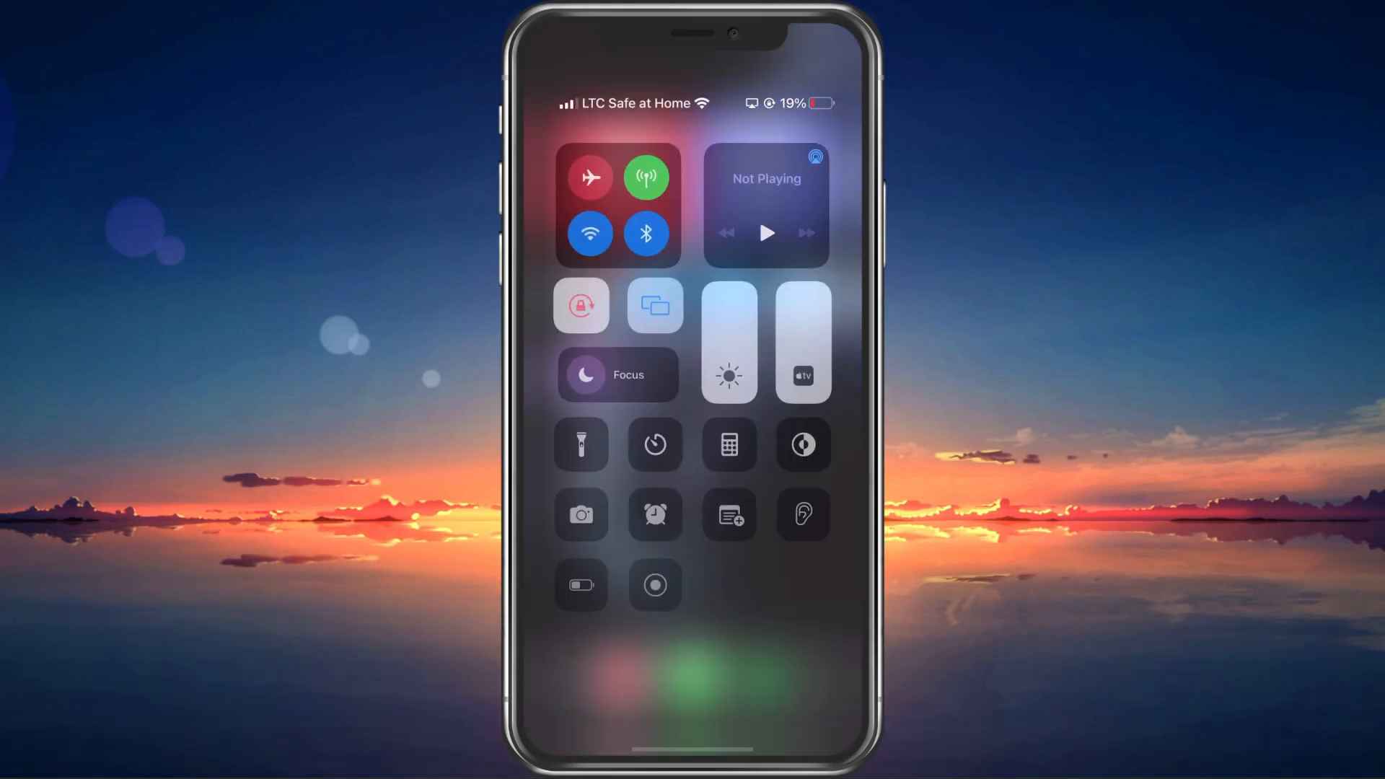
# - Check the Wi-Fi and mobile connectivity toggles in Control Centre
pyautogui.click(616, 205)
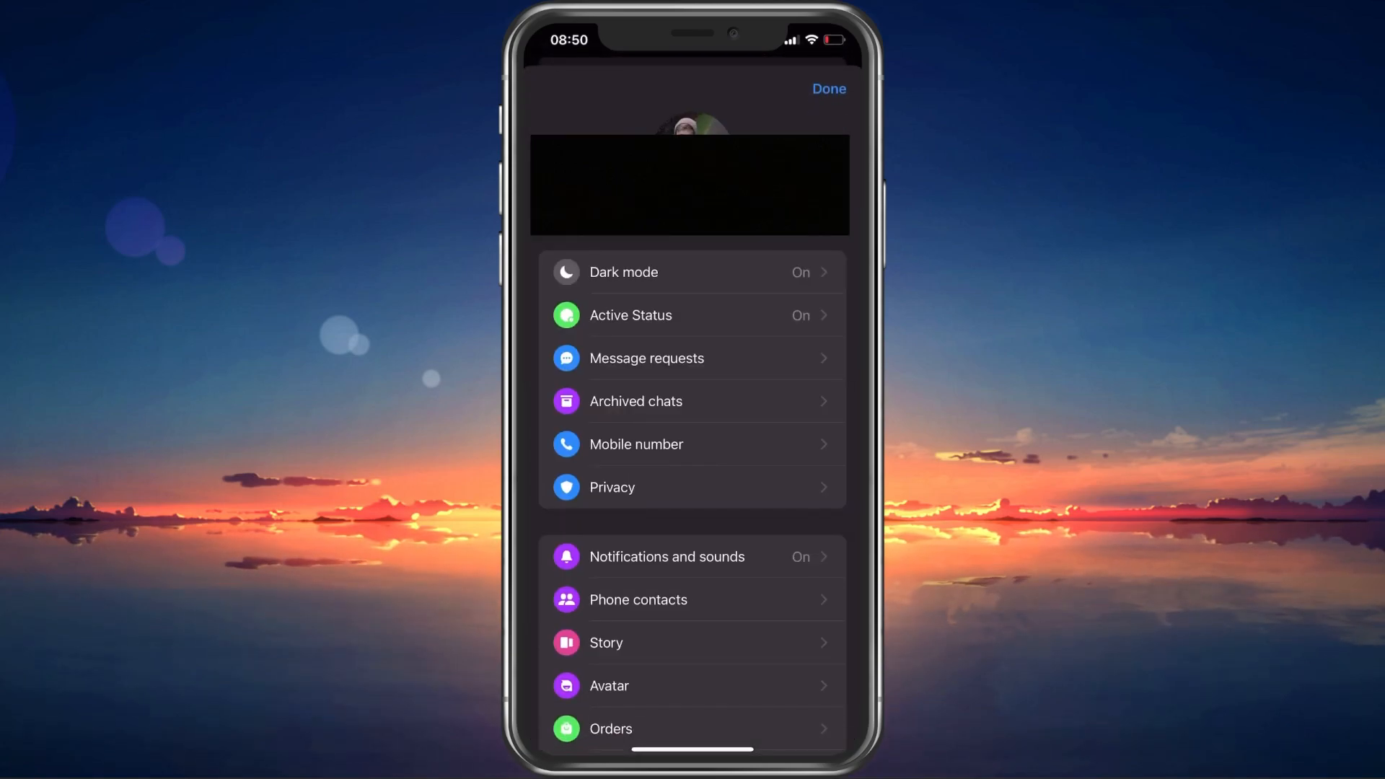
# - View the Blocked accounts list under Messenger's Privacy settings
pyautogui.click(611, 486)
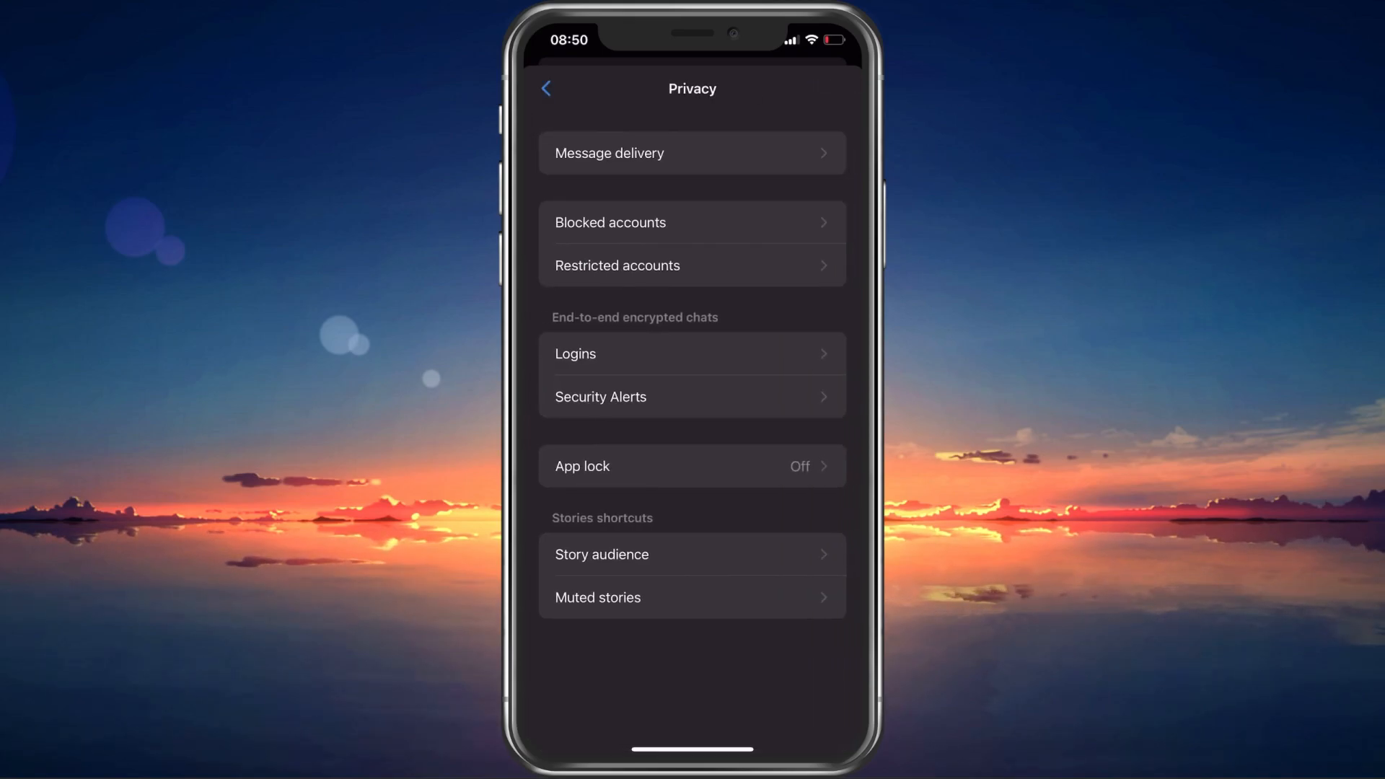
pyautogui.click(691, 223)
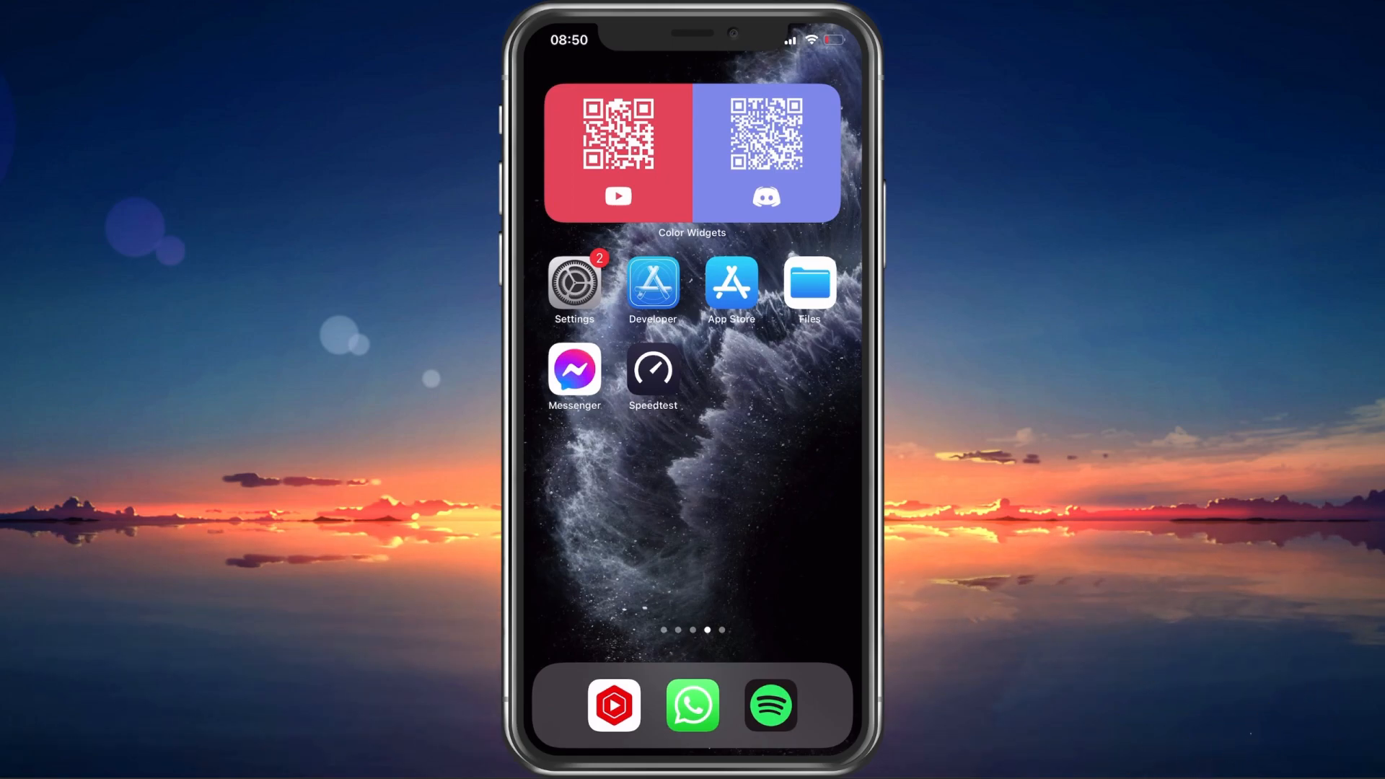
# - Review VPN & Device Management under General in Settings, then return to General
pyautogui.click(572, 283)
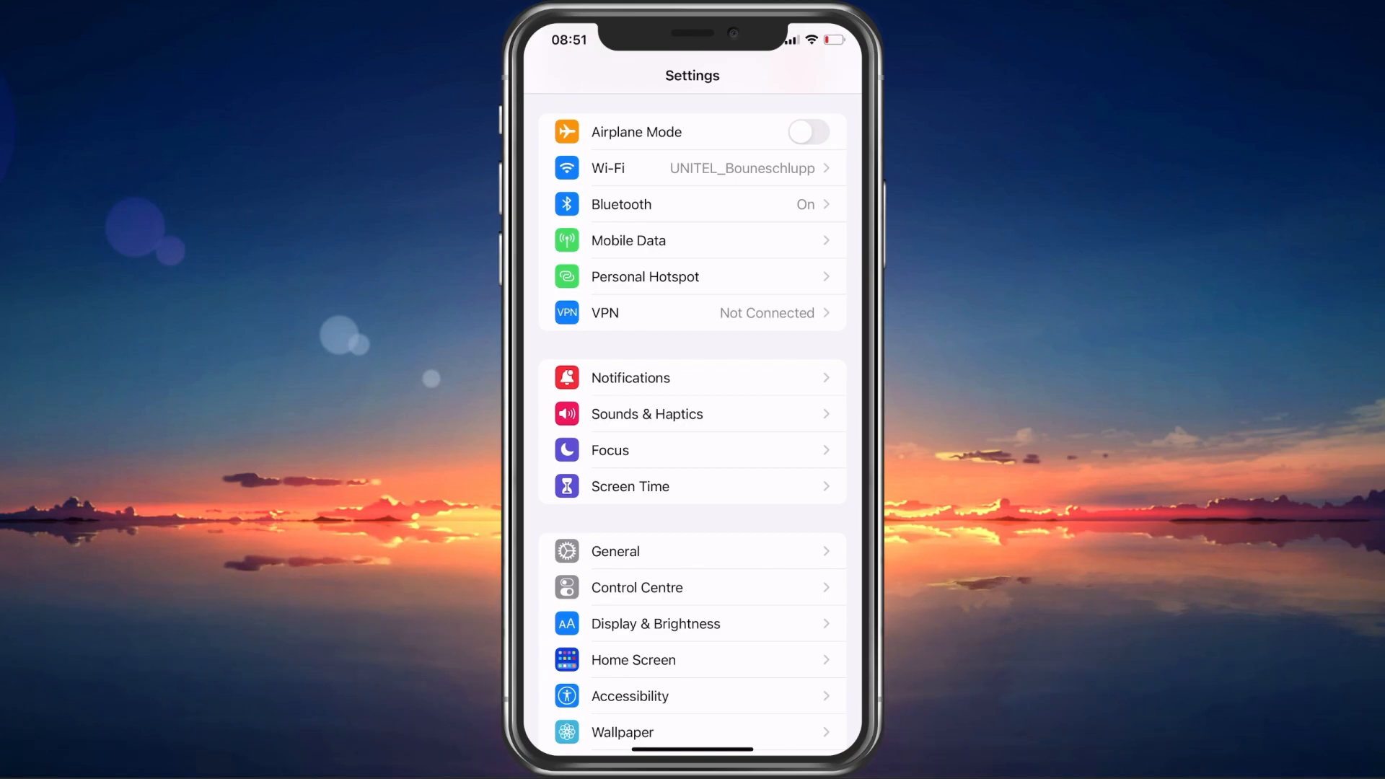
pyautogui.scroll(-3)
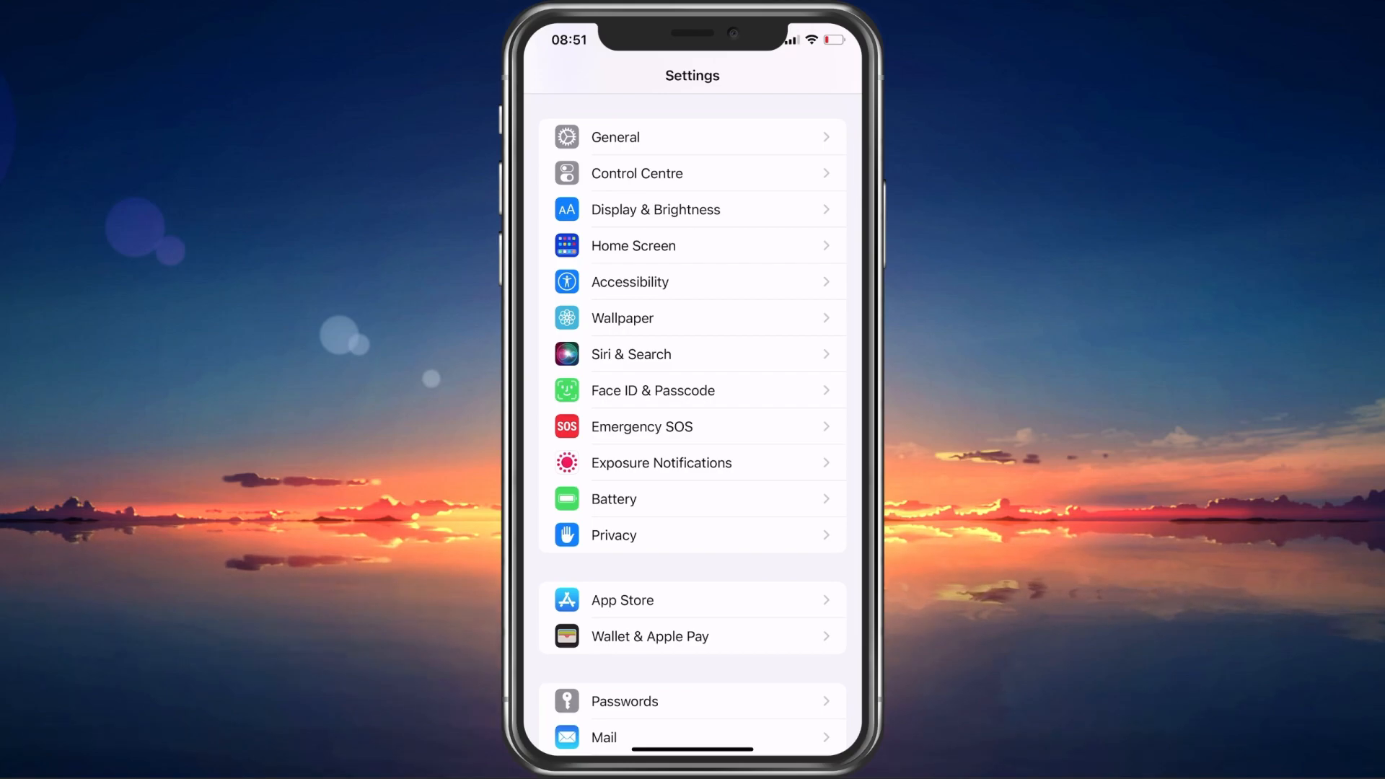
pyautogui.click(614, 137)
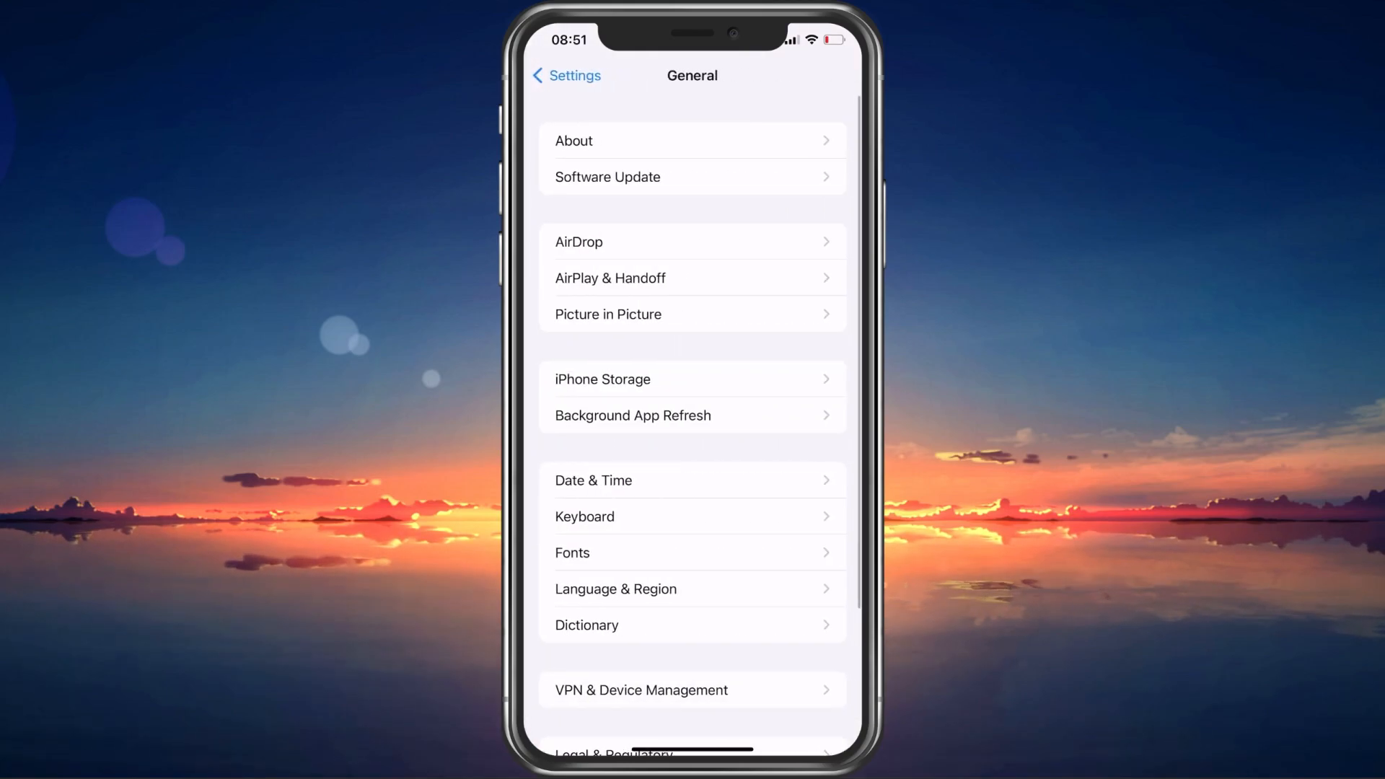
pyautogui.click(640, 690)
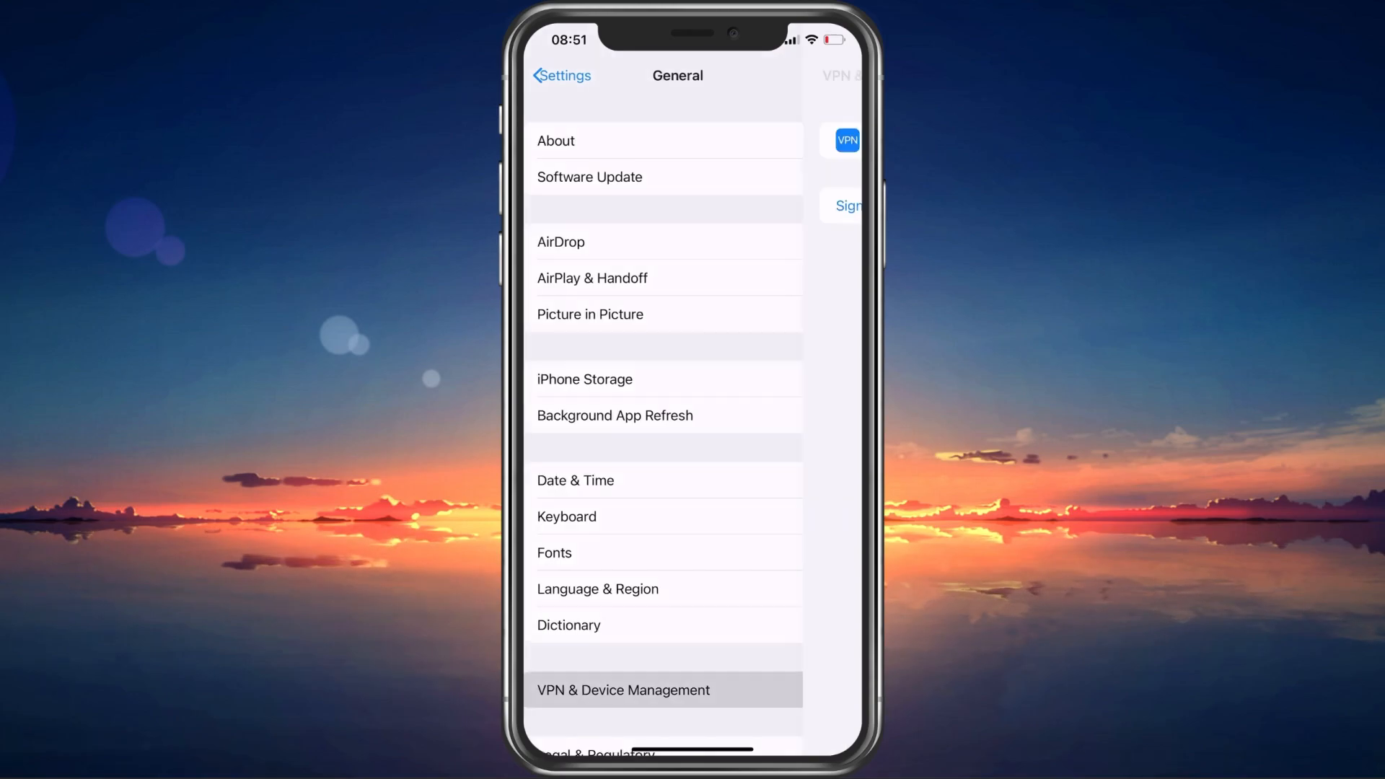
pyautogui.click(623, 690)
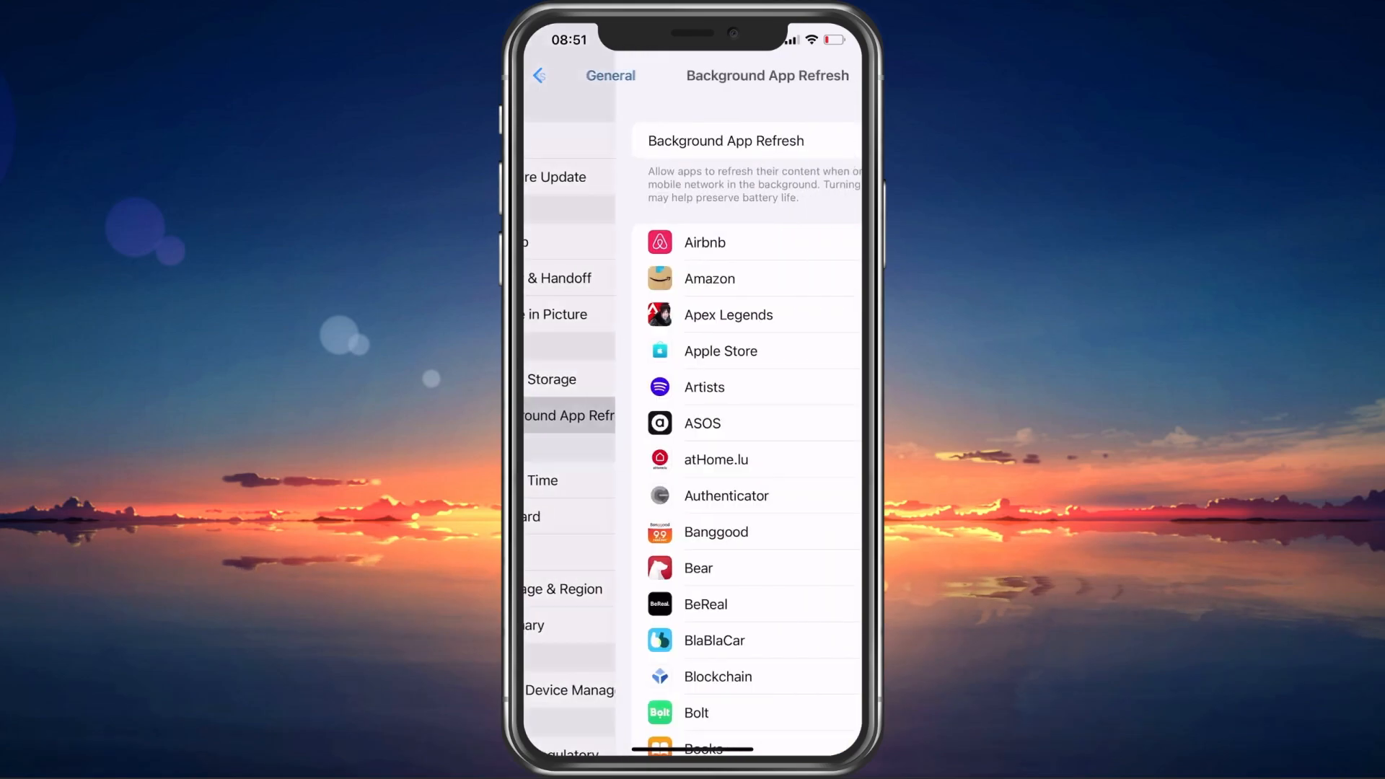
# - Switch on Background App Refresh for Messenger and return to General
pyautogui.scroll(-3)
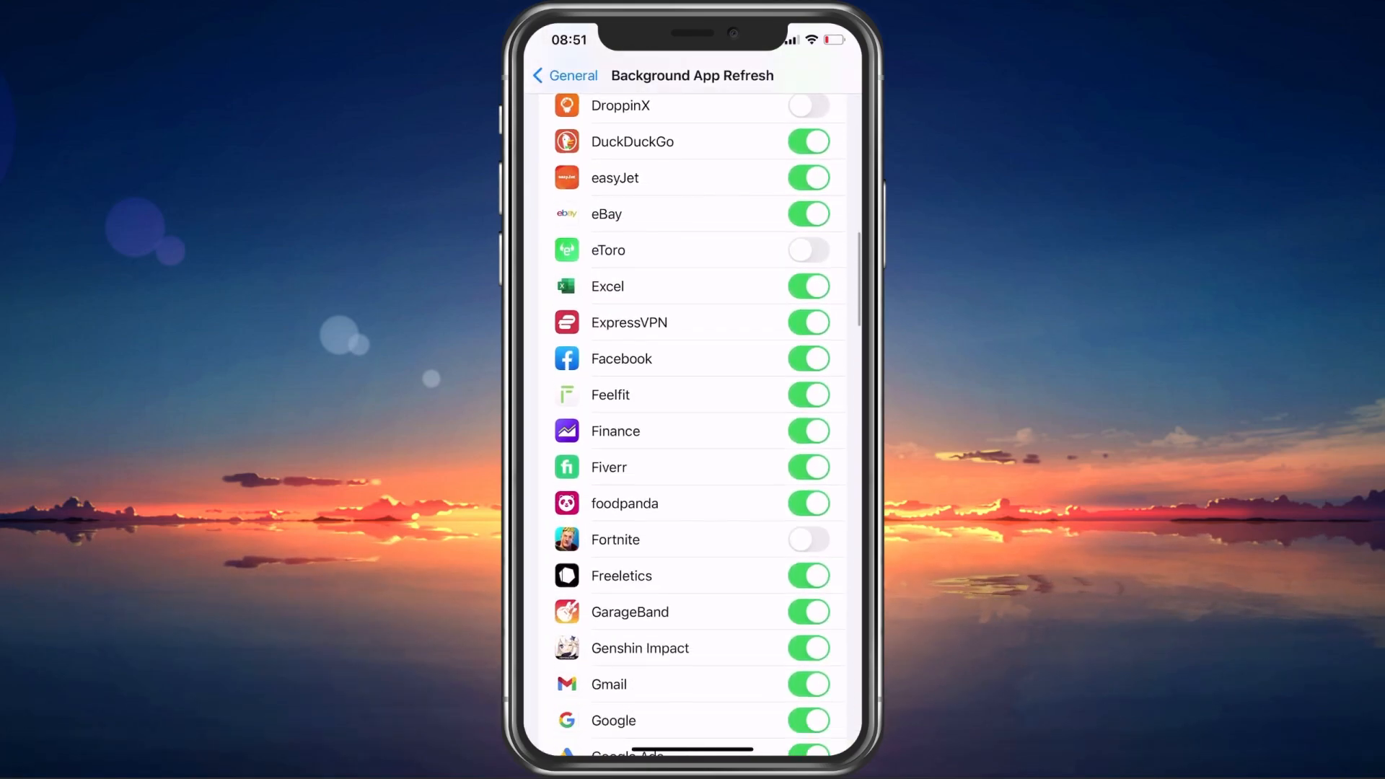
pyautogui.scroll(-3)
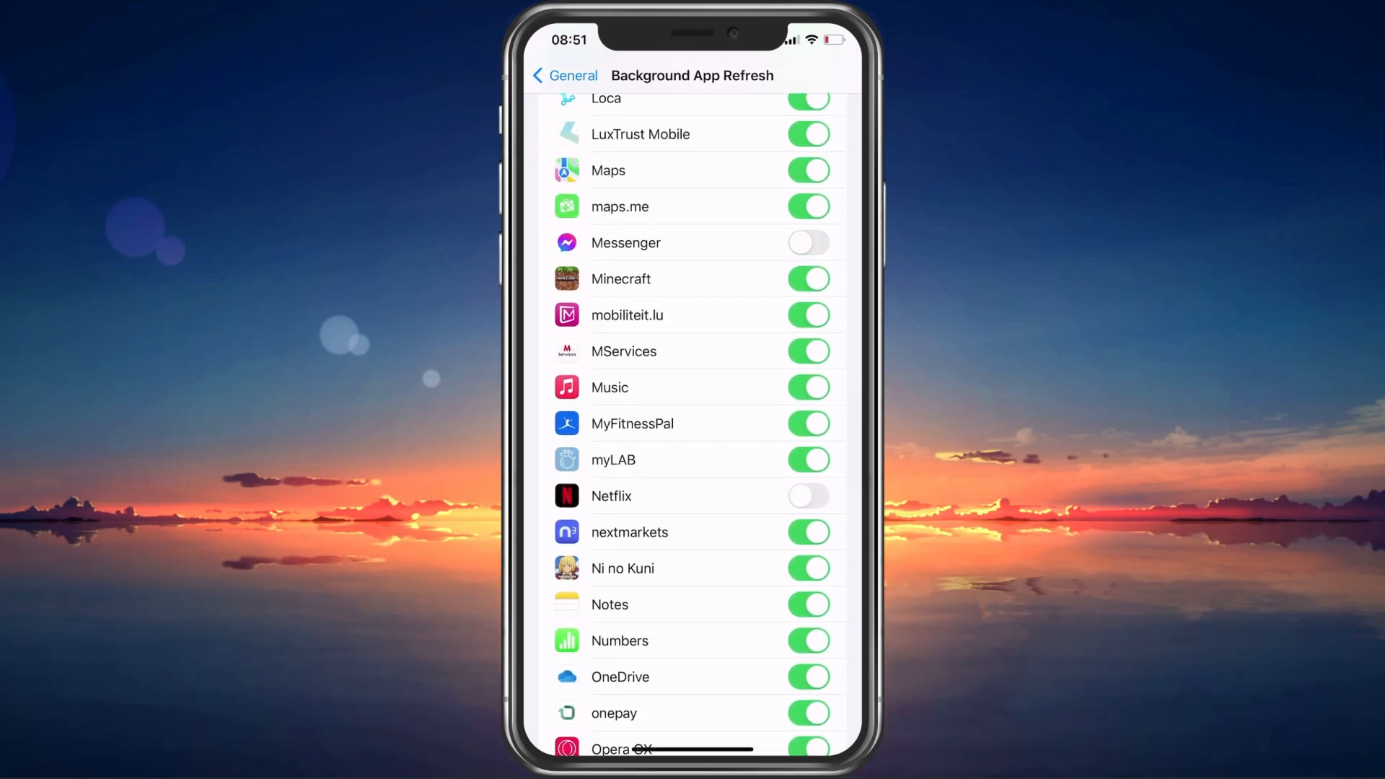
pyautogui.click(808, 242)
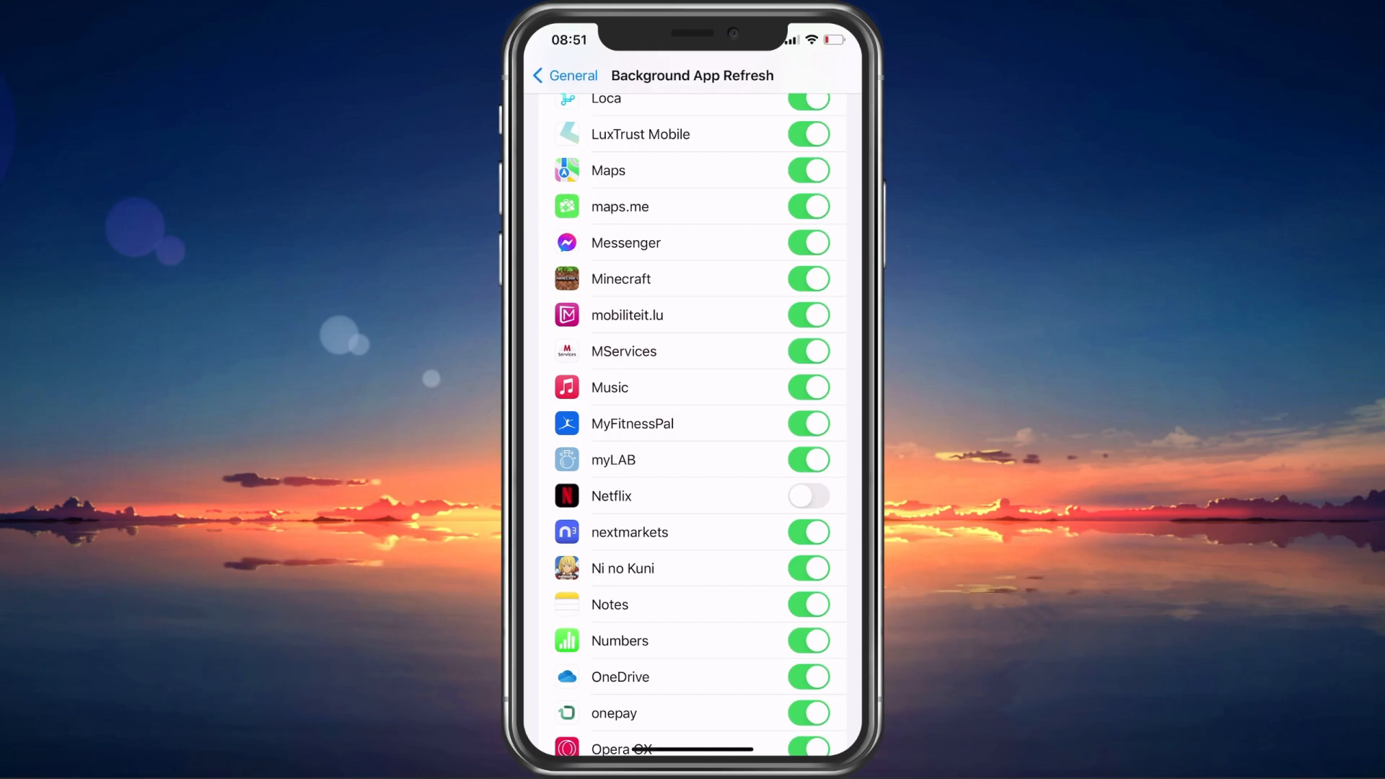
pyautogui.click(564, 75)
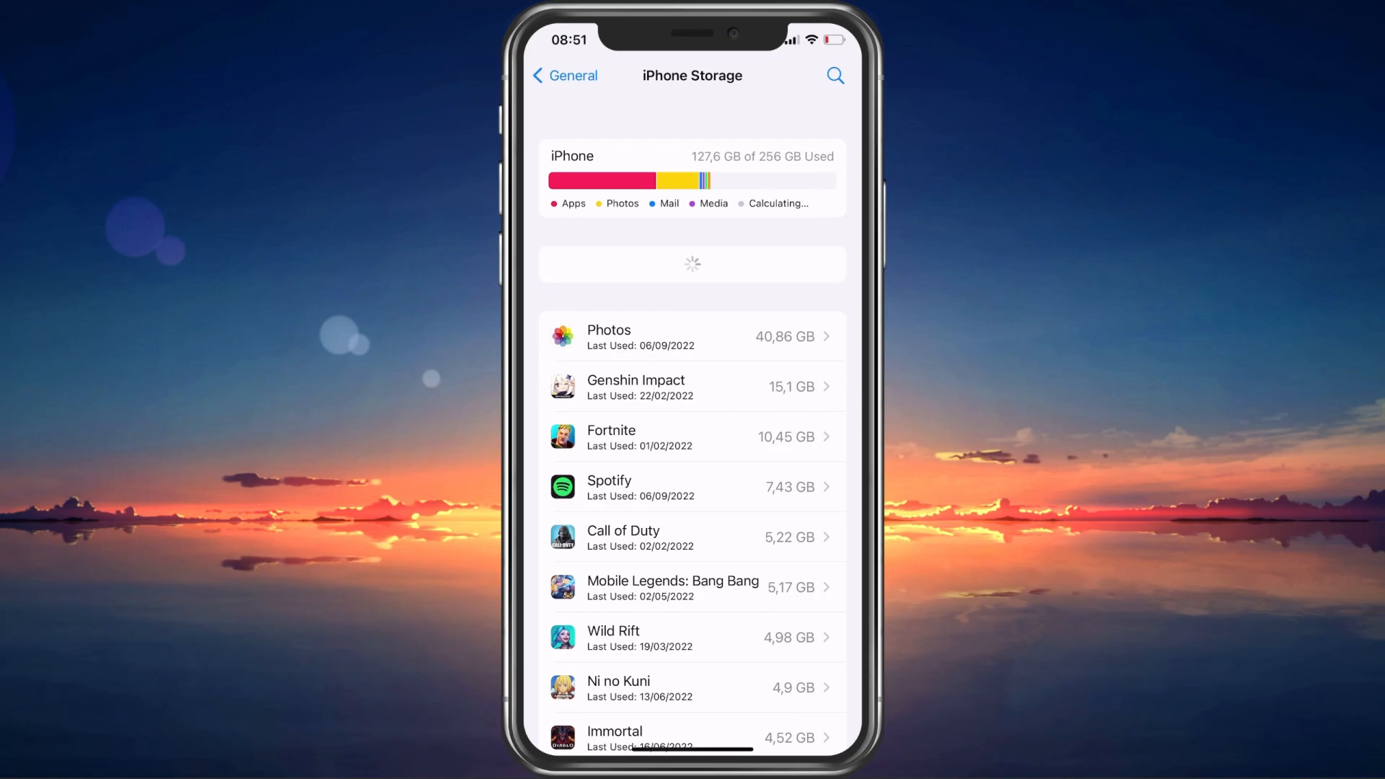
# - Find Messenger in iPhone Storage via 'mess' search and offload it, keeping its data
pyautogui.click(833, 77)
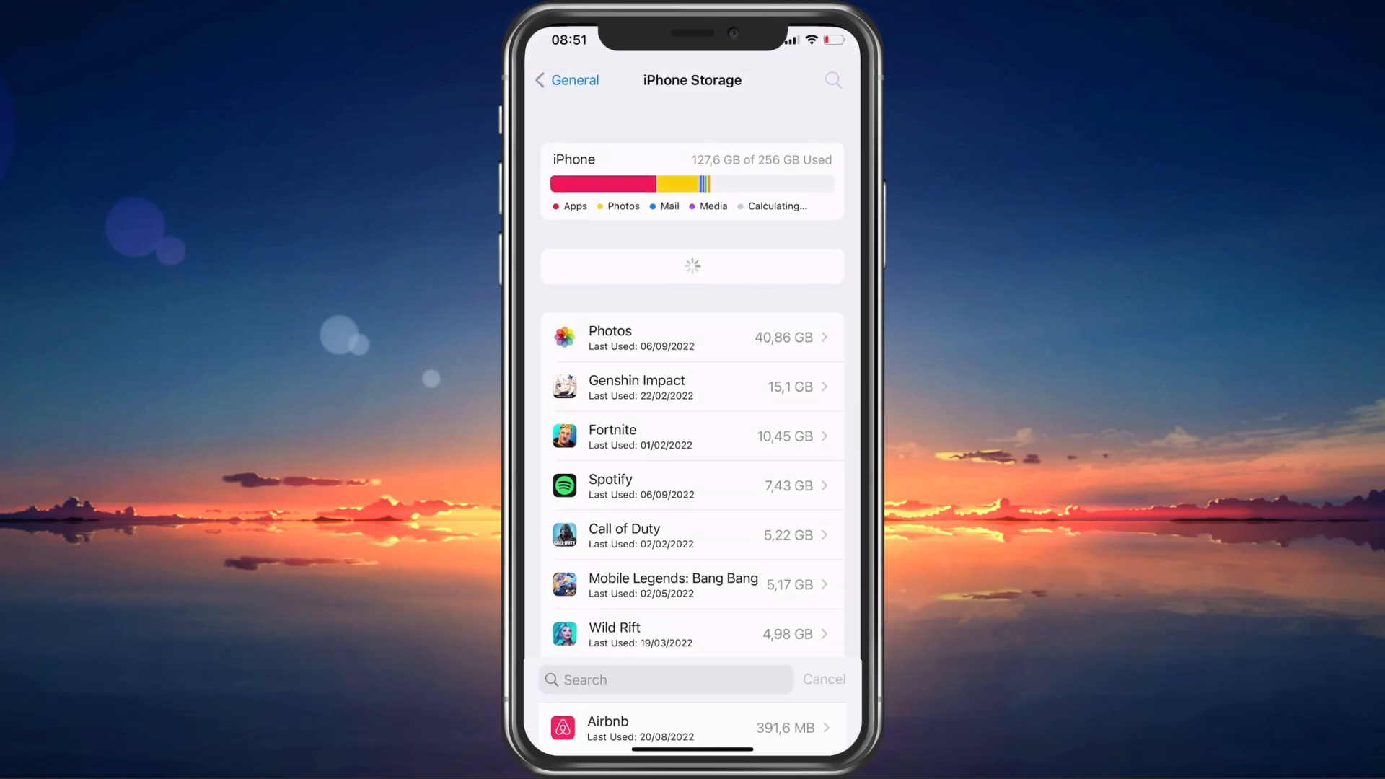
pyautogui.write('mess')
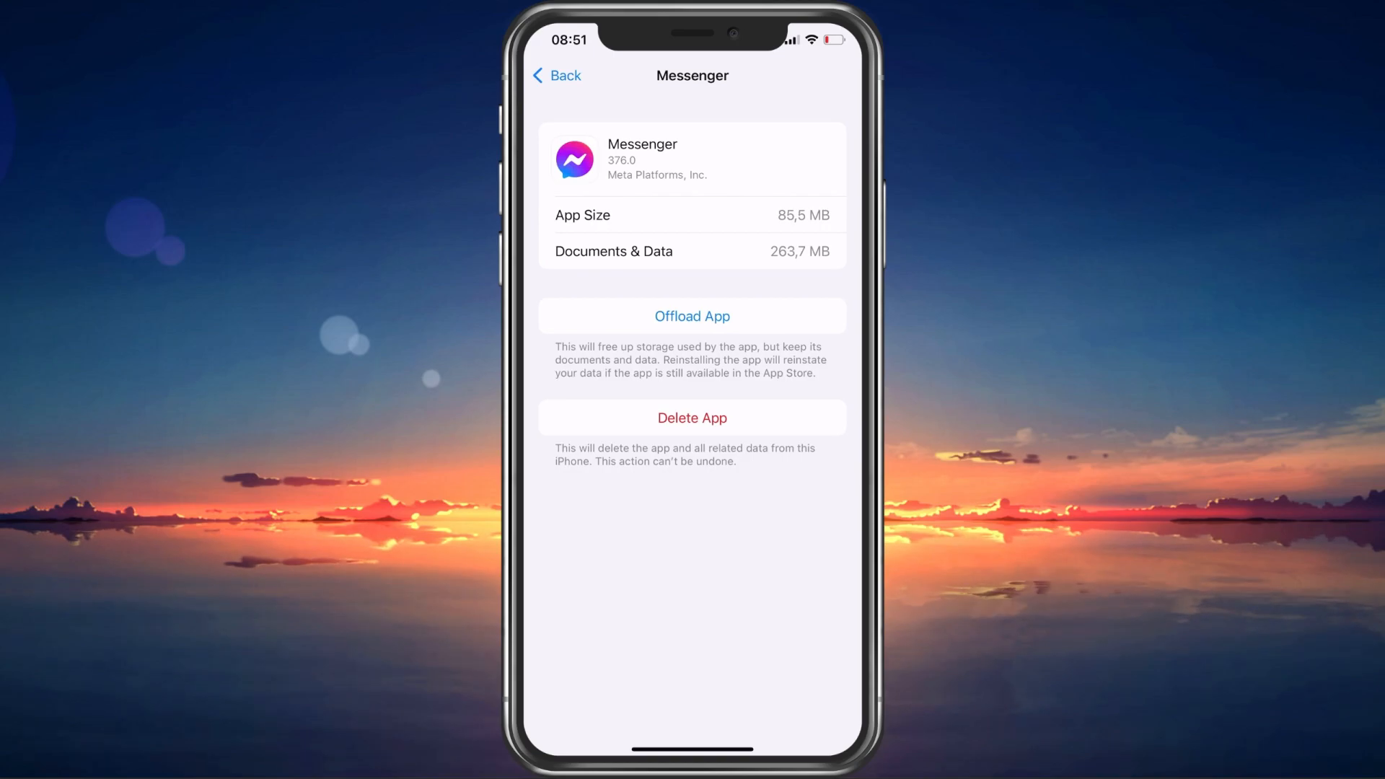
pyautogui.click(557, 75)
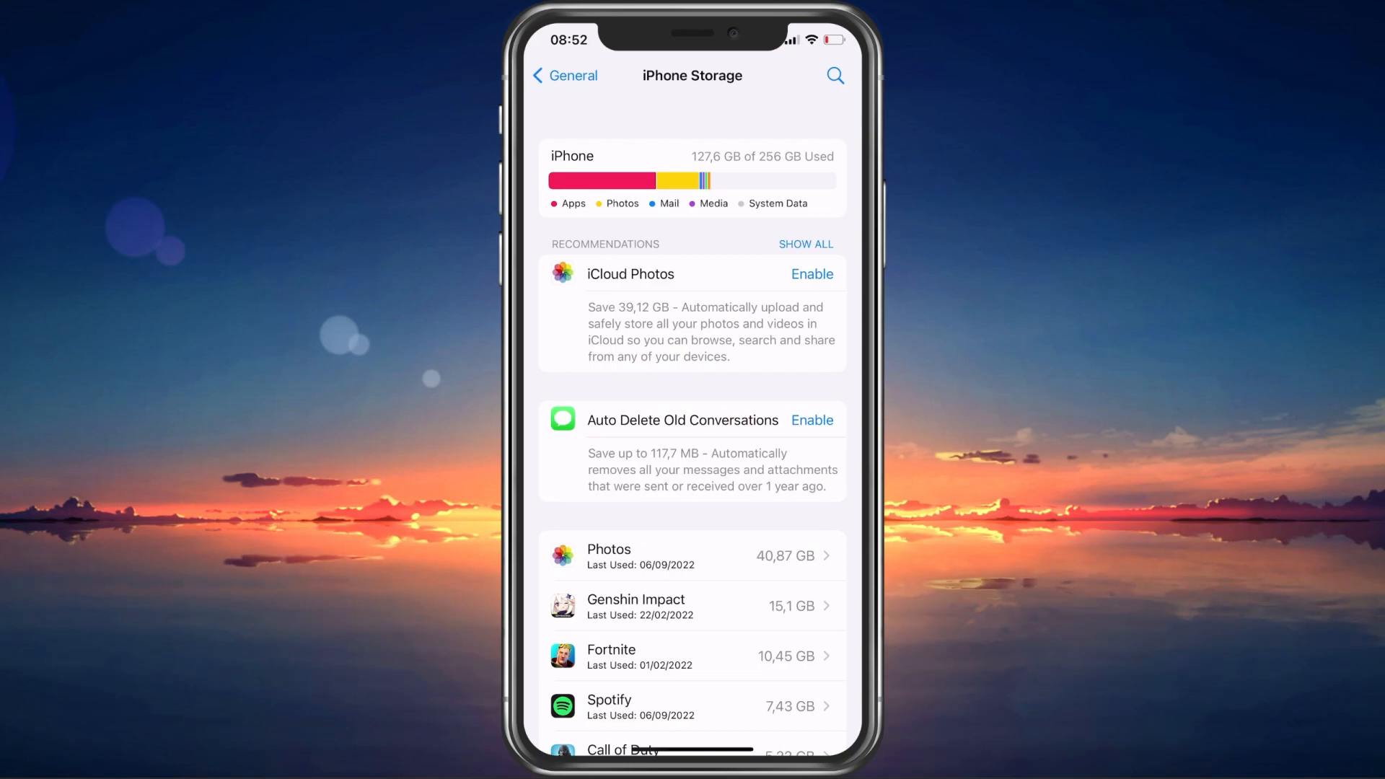
pyautogui.click(563, 75)
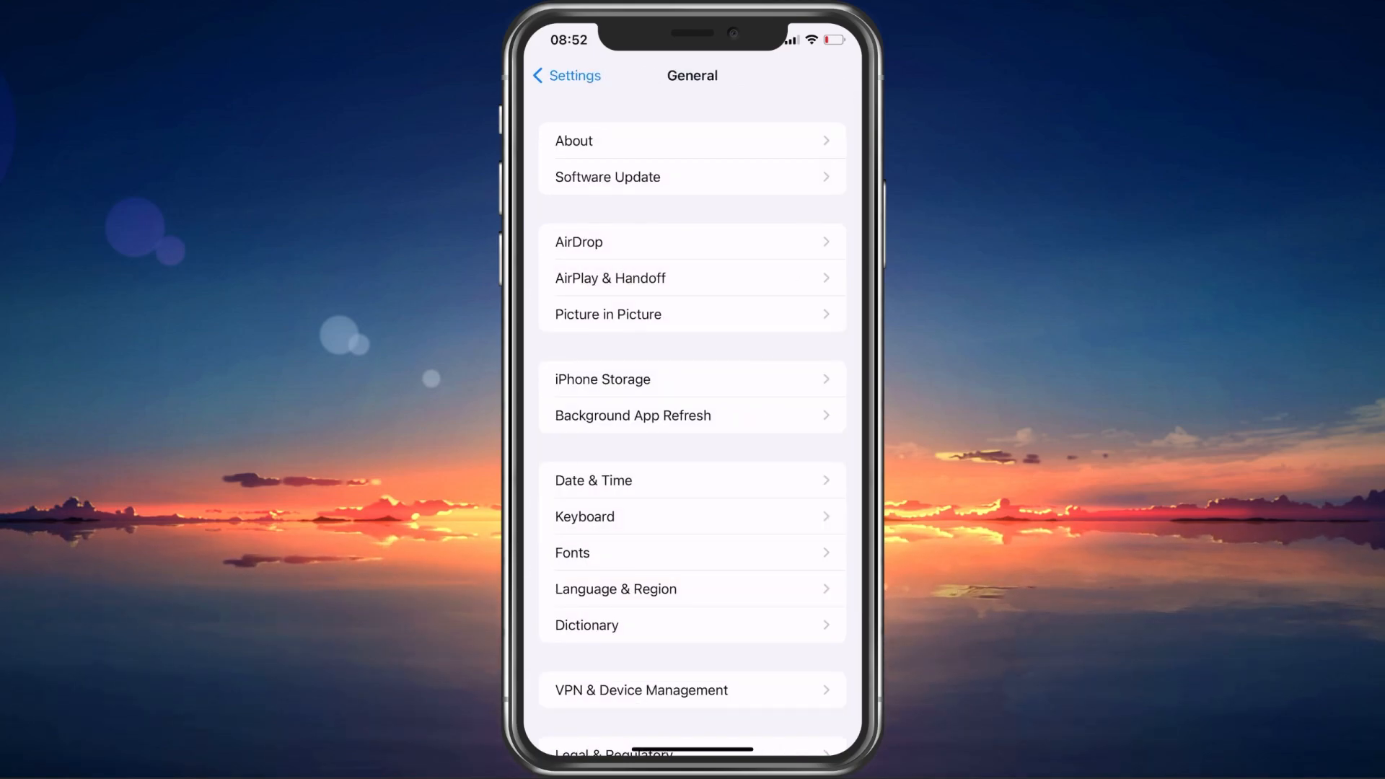
# - Confirm Software Update reports iOS is up to date, then head to the App Store
pyautogui.click(692, 176)
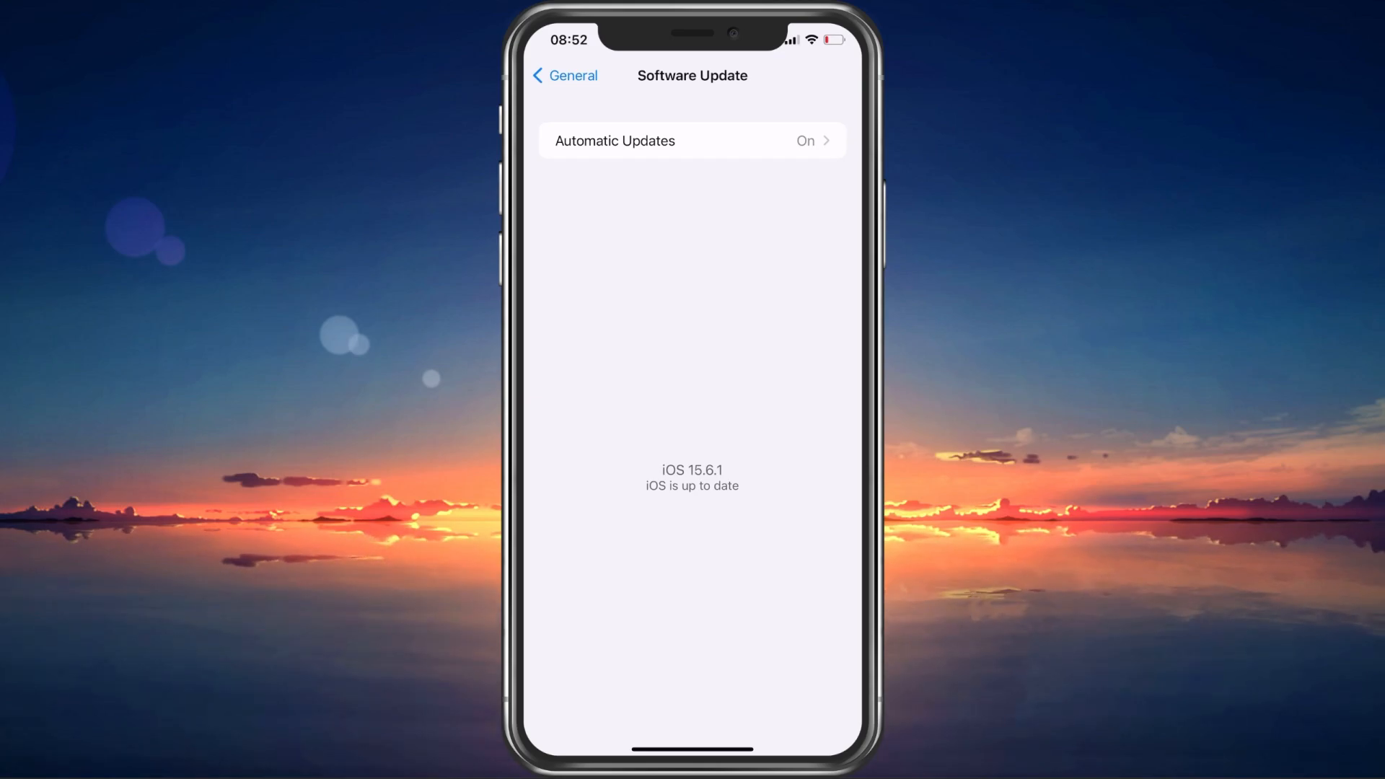
pyautogui.click(564, 75)
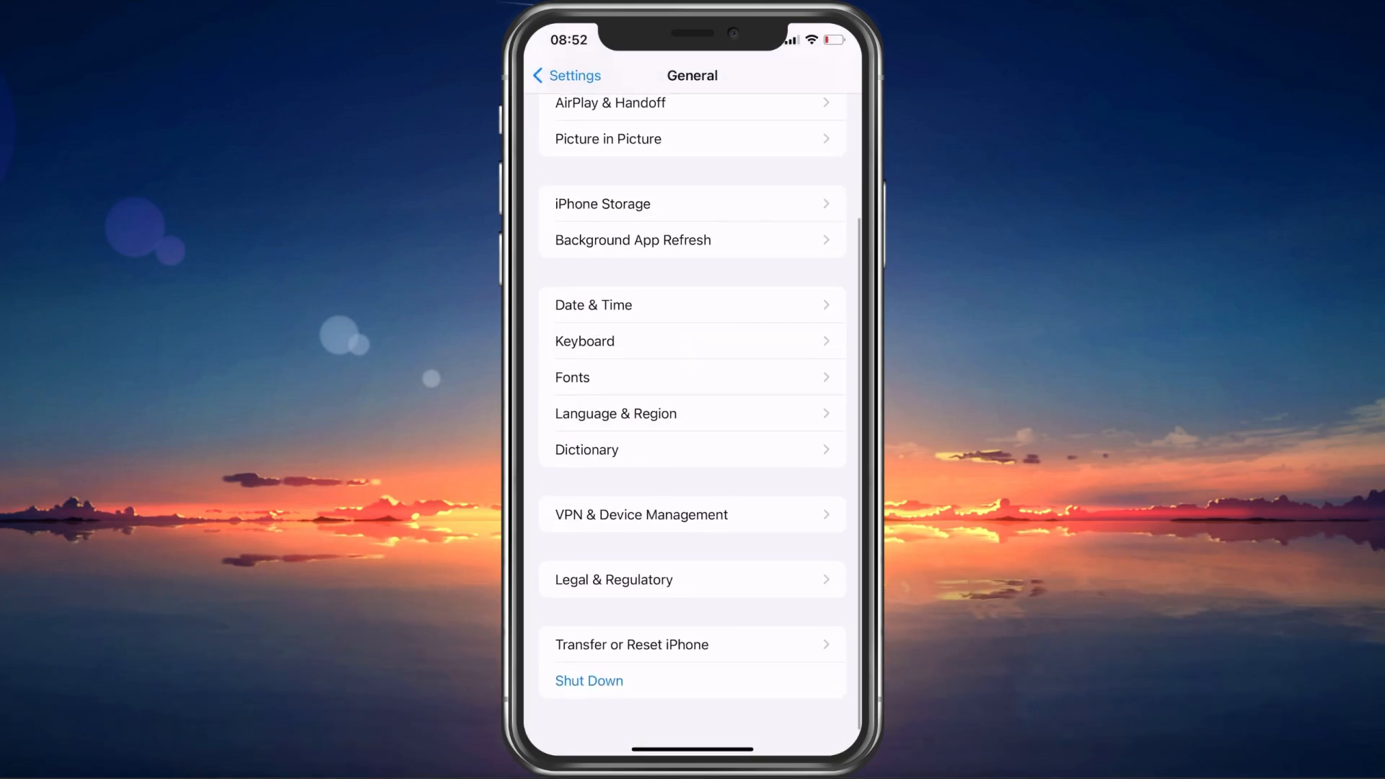
pyautogui.click(588, 679)
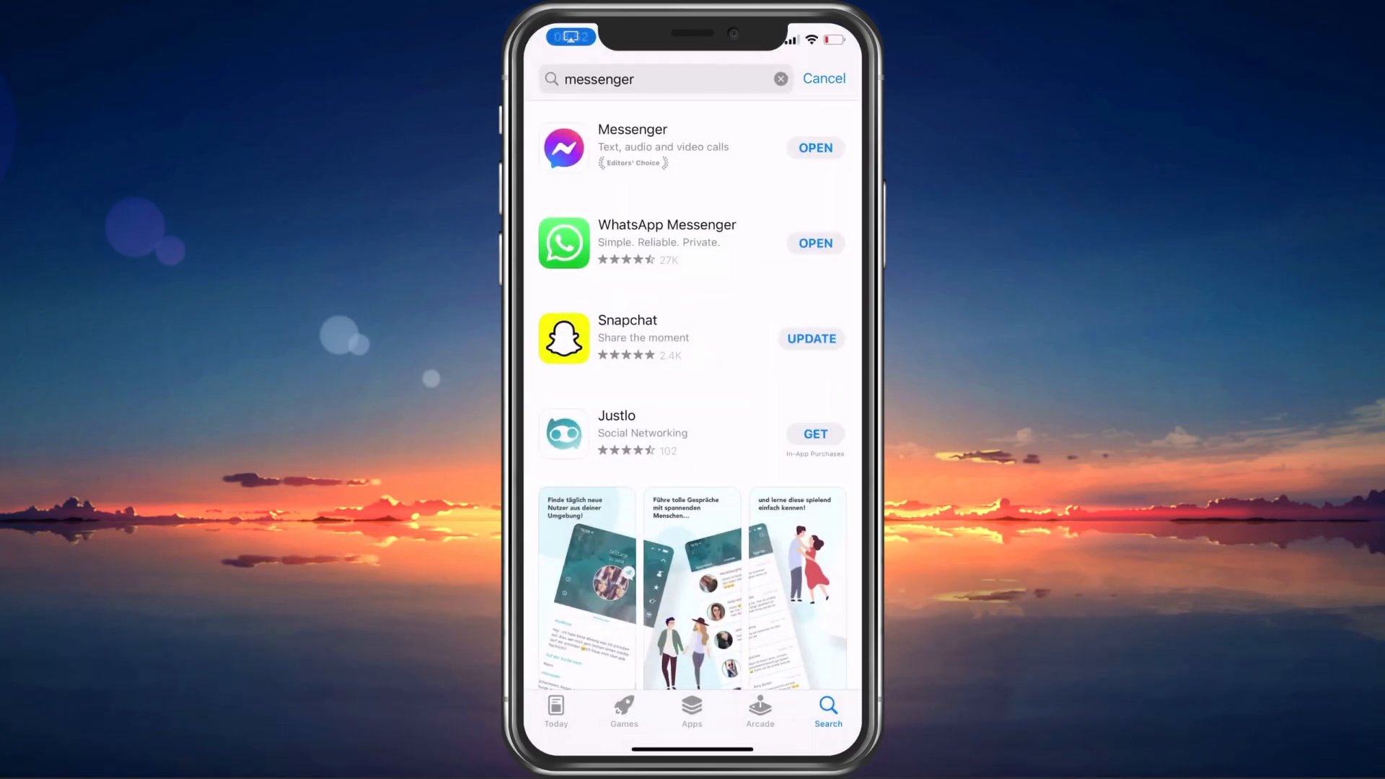
# - Start the Messenger update to version 377.0 from its App Store page
pyautogui.click(632, 146)
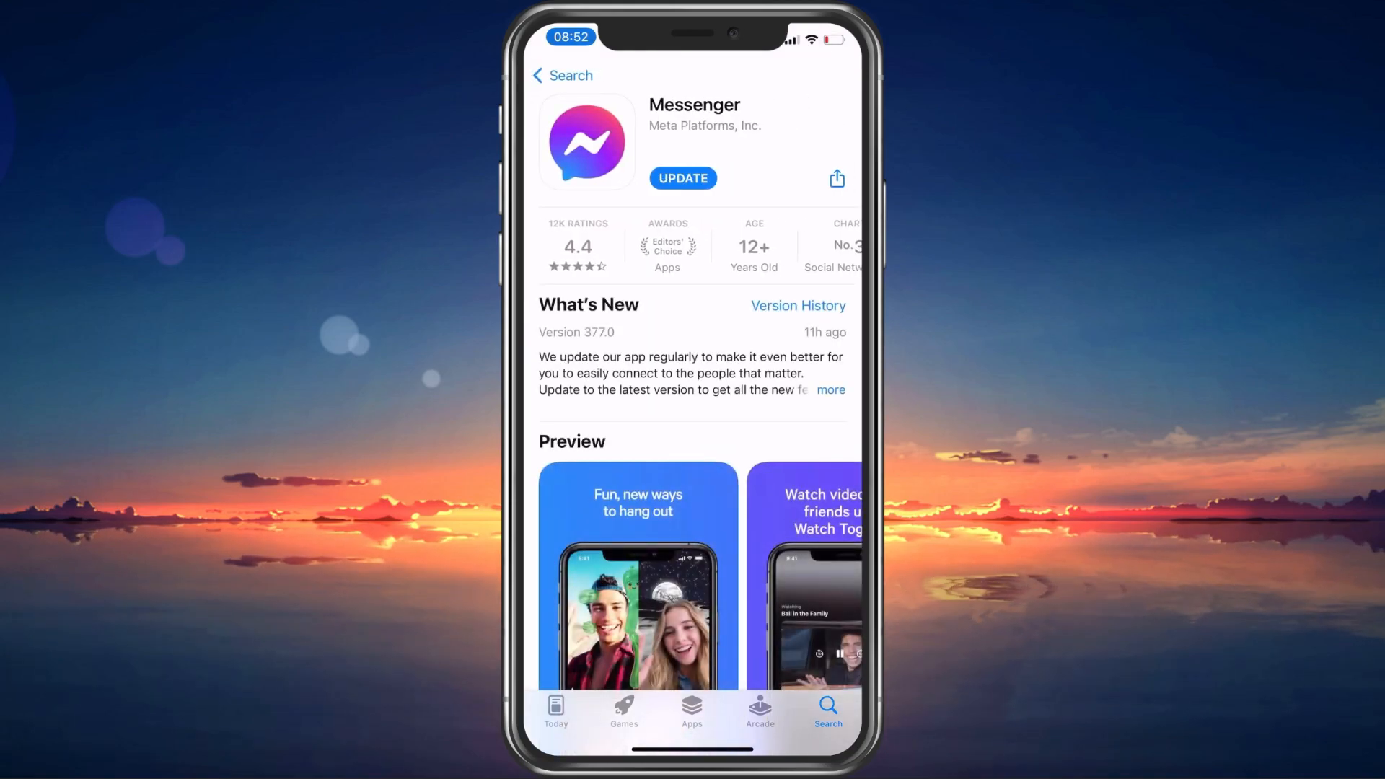
pyautogui.click(683, 179)
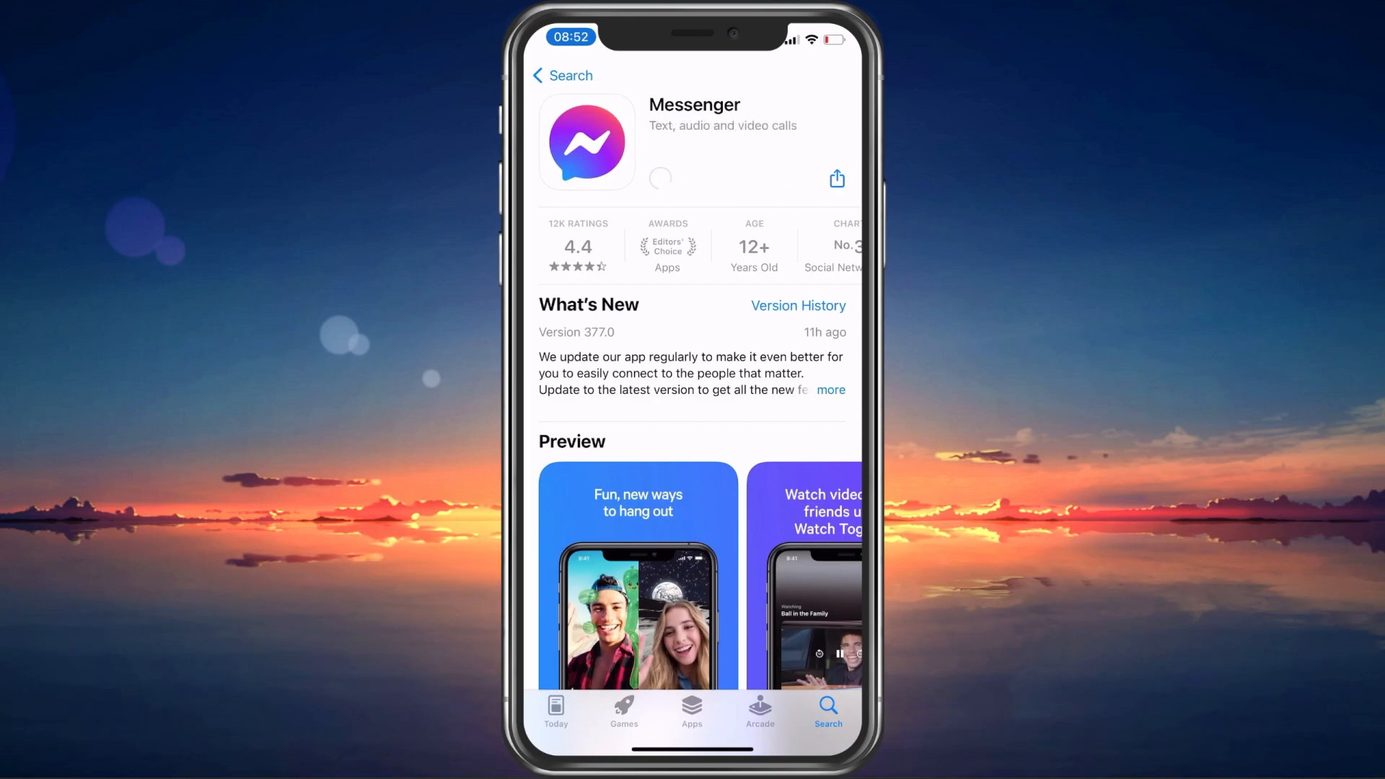